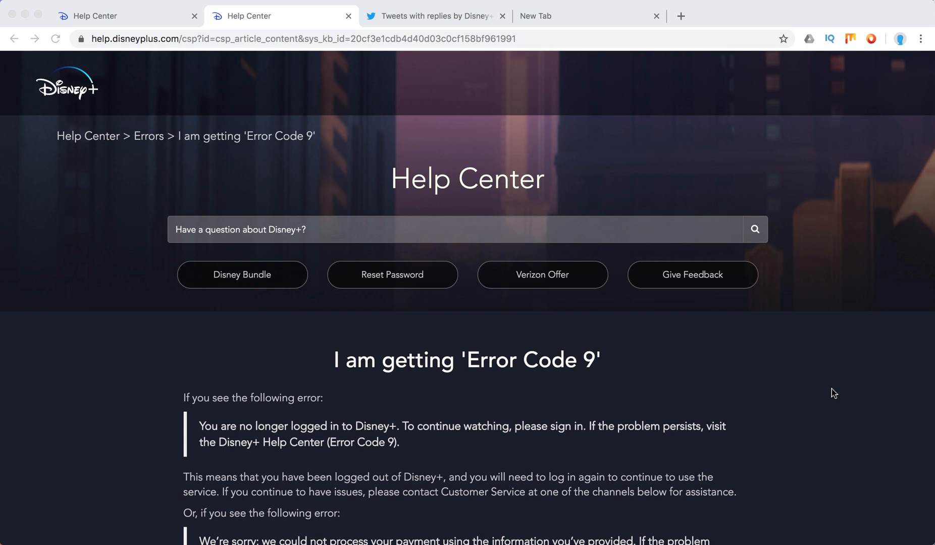
scroll(down, 3)
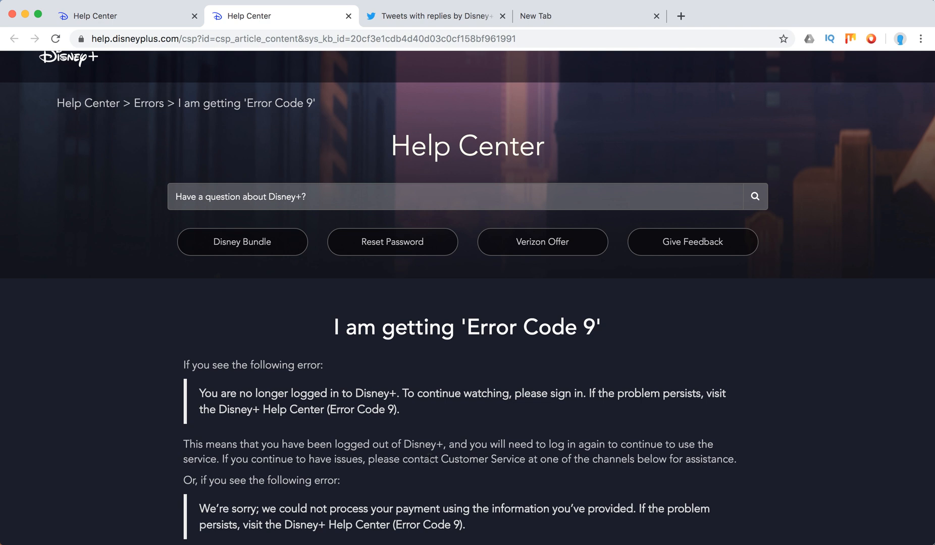
mouse_move(651, 426)
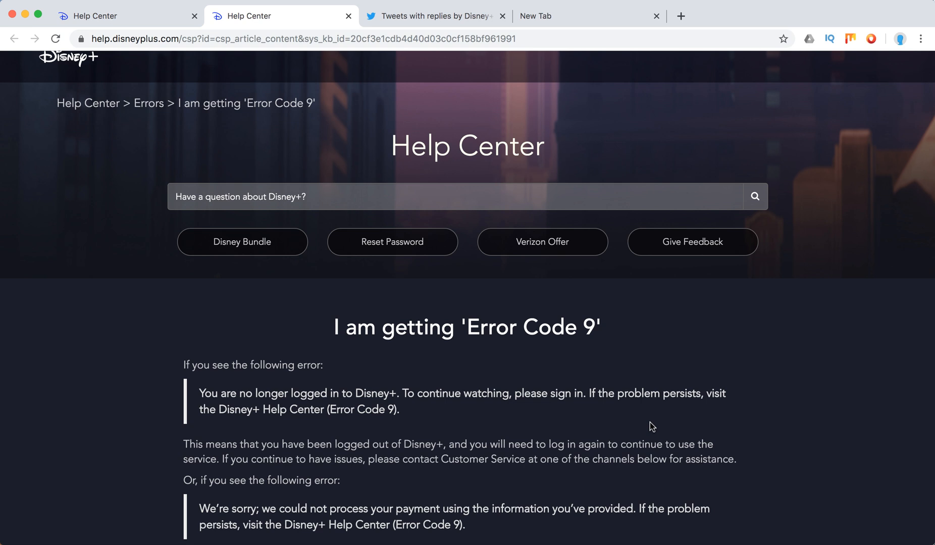
scroll(down, 3)
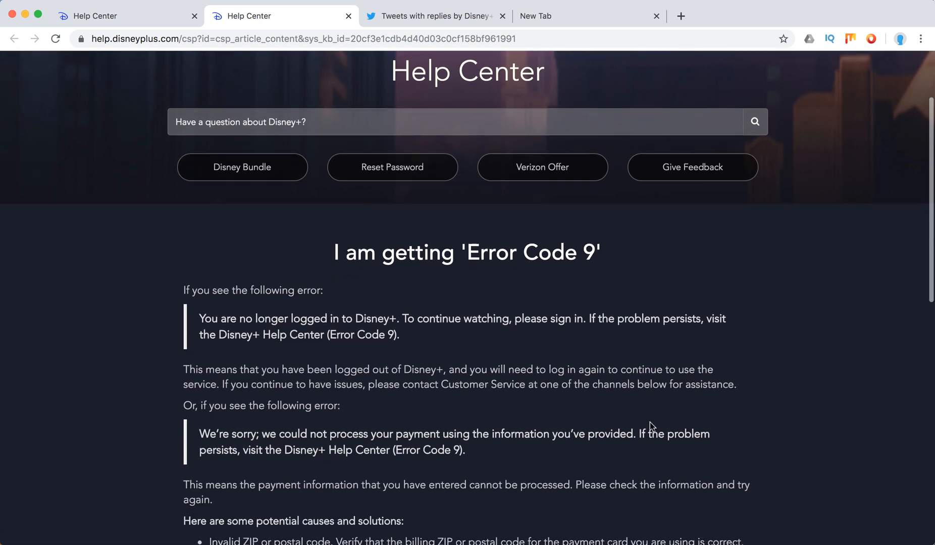
scroll(down, 3)
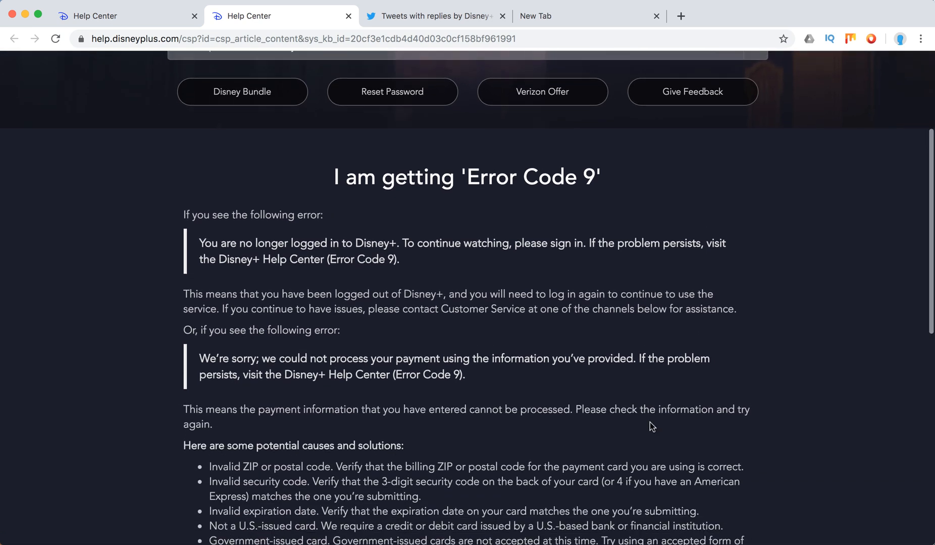
mouse_move(458, 393)
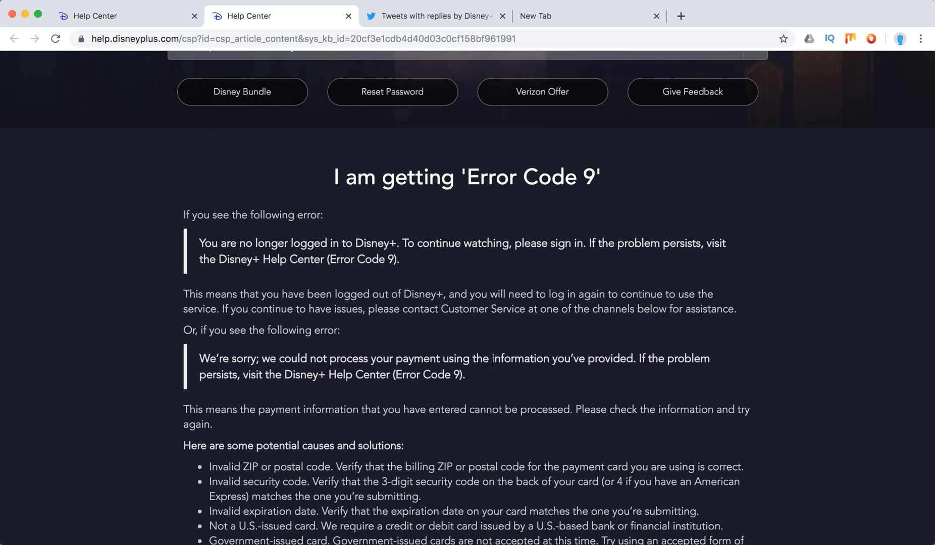
scroll(down, 3)
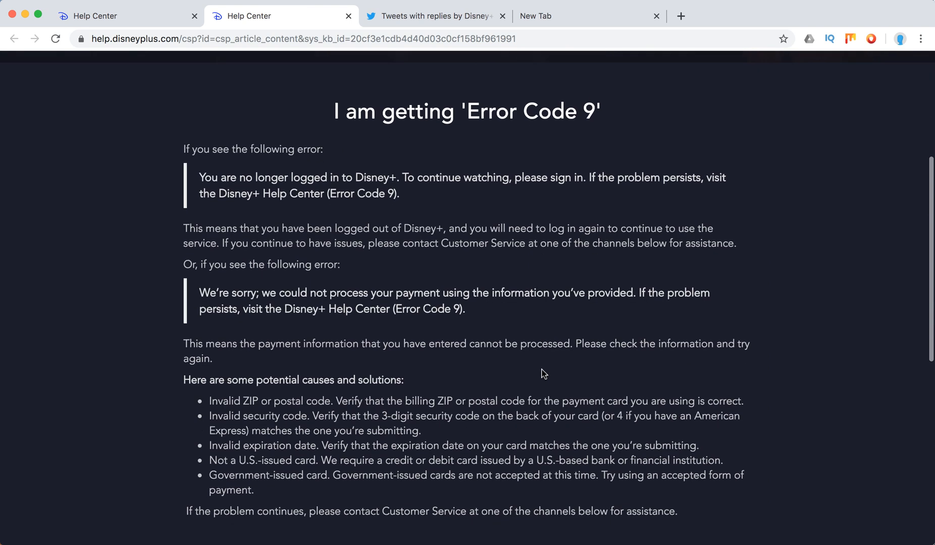
scroll(down, 3)
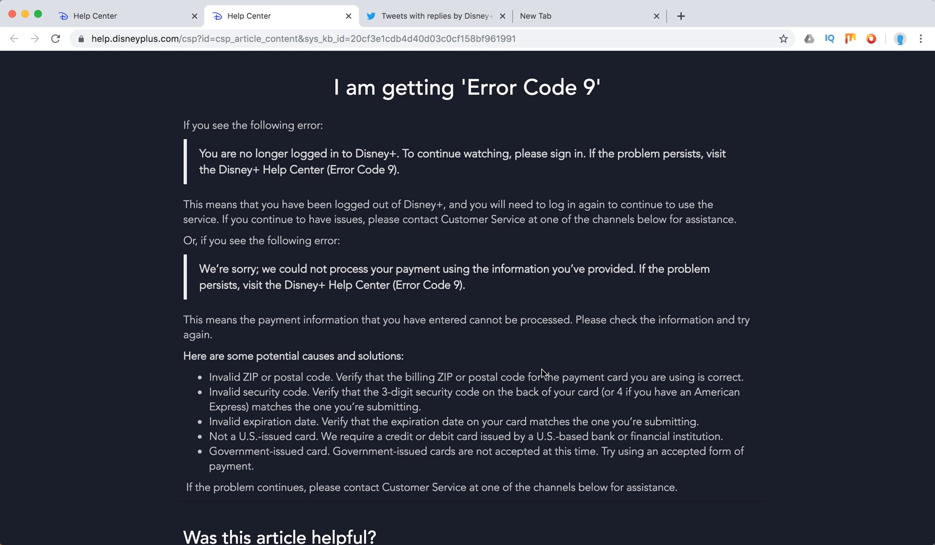
scroll(down, 3)
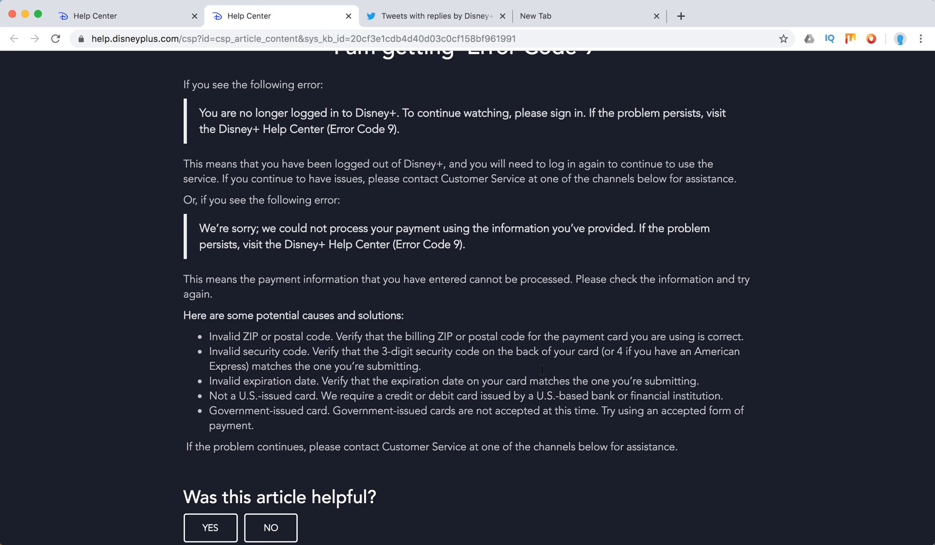
scroll(down, 3)
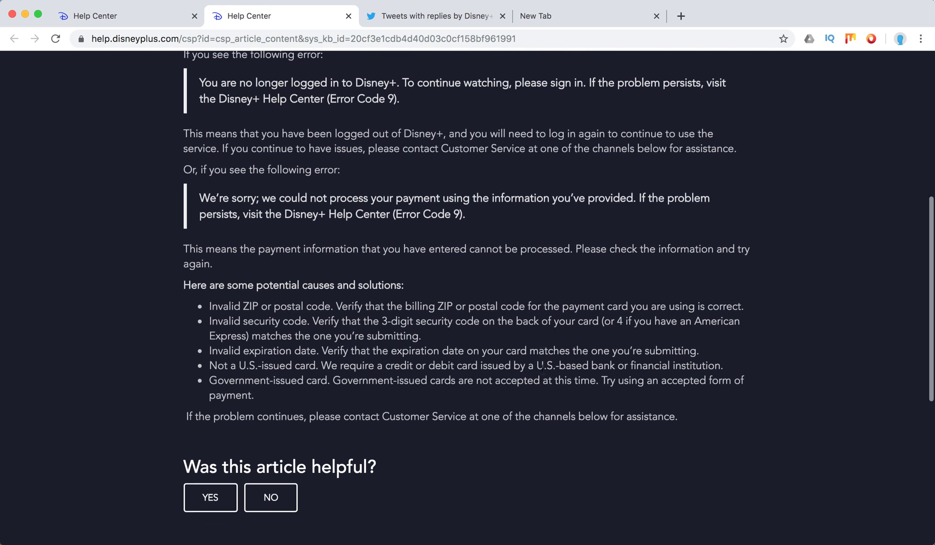
scroll(down, 3)
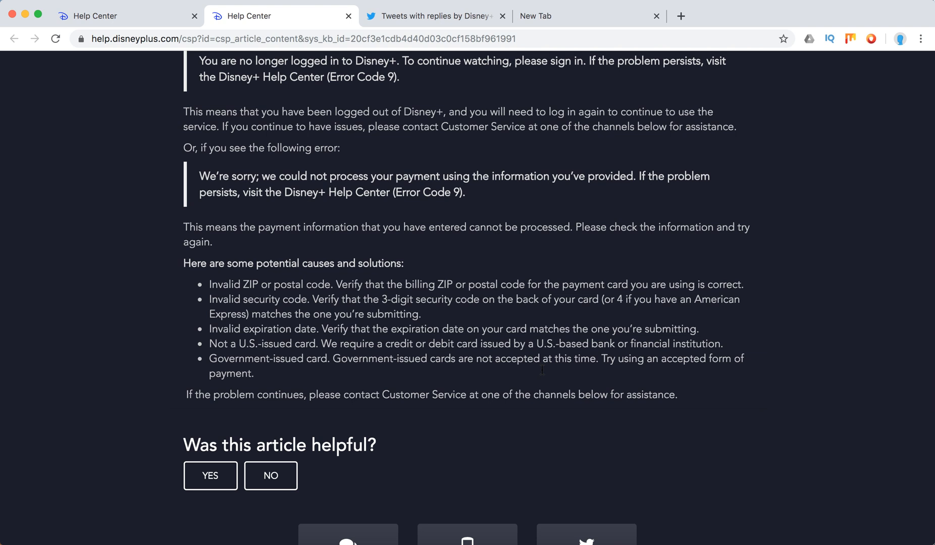
scroll(down, 3)
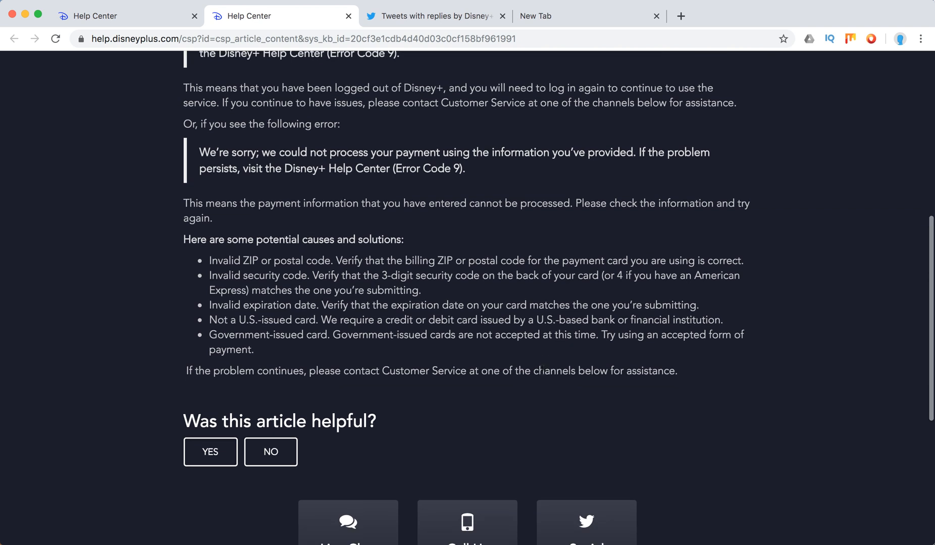
scroll(down, 3)
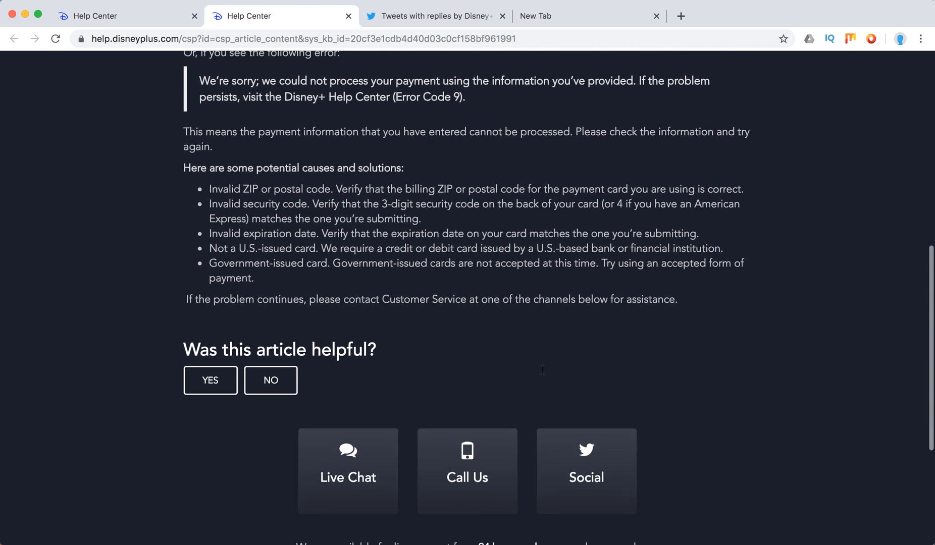
scroll(up, 3)
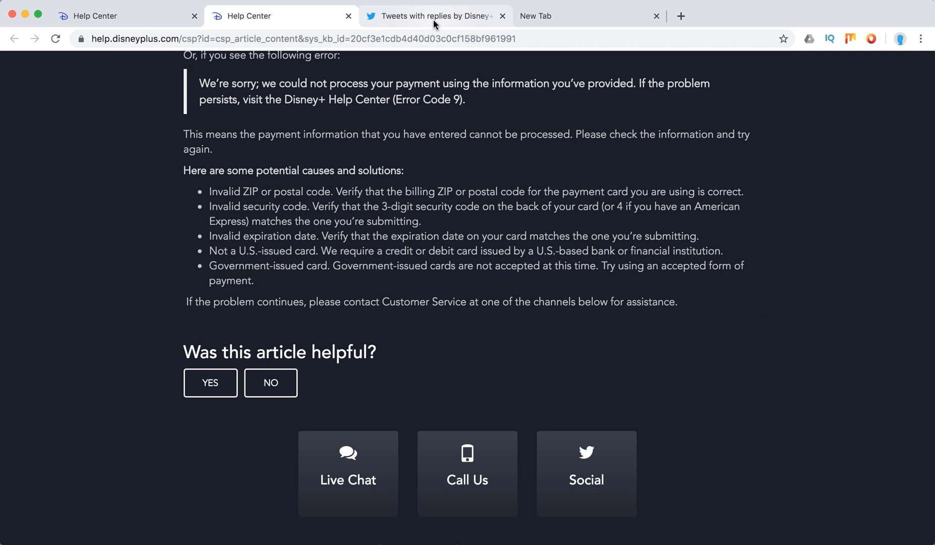
mouse_move(435, 25)
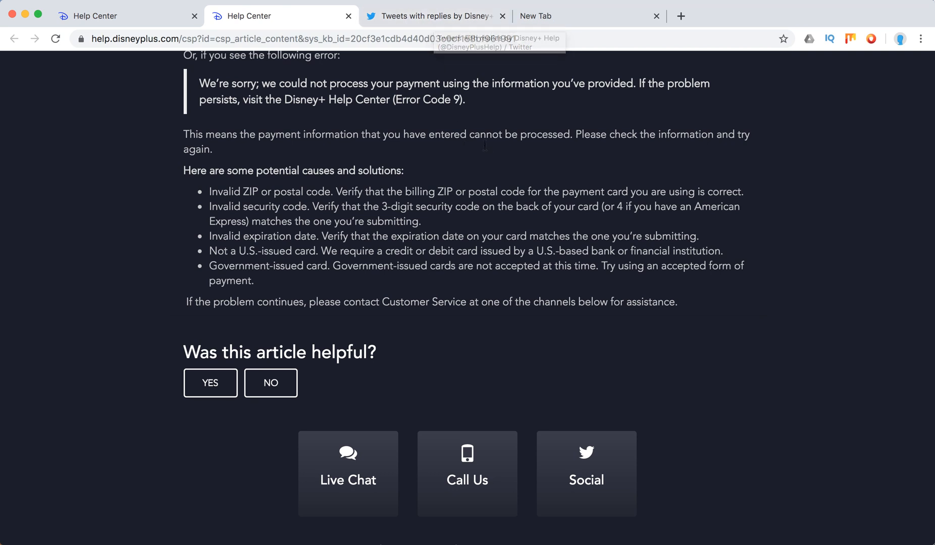
mouse_move(487, 148)
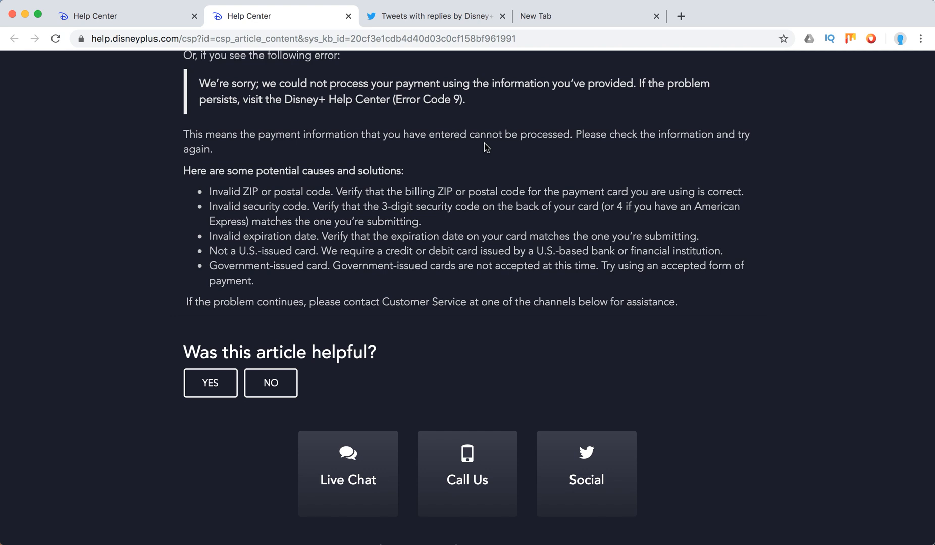